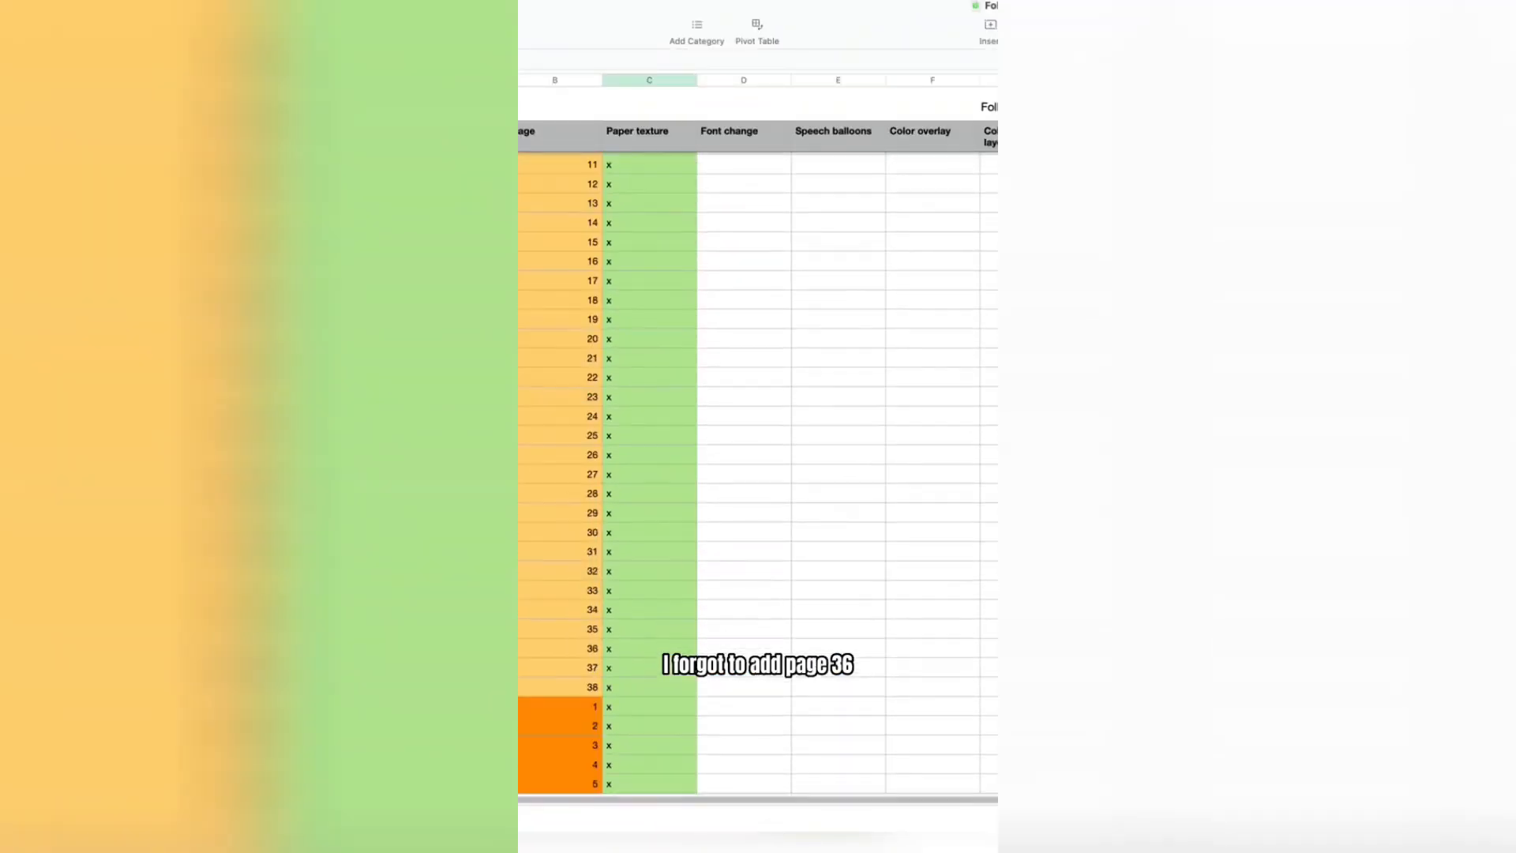
scroll(down, 3)
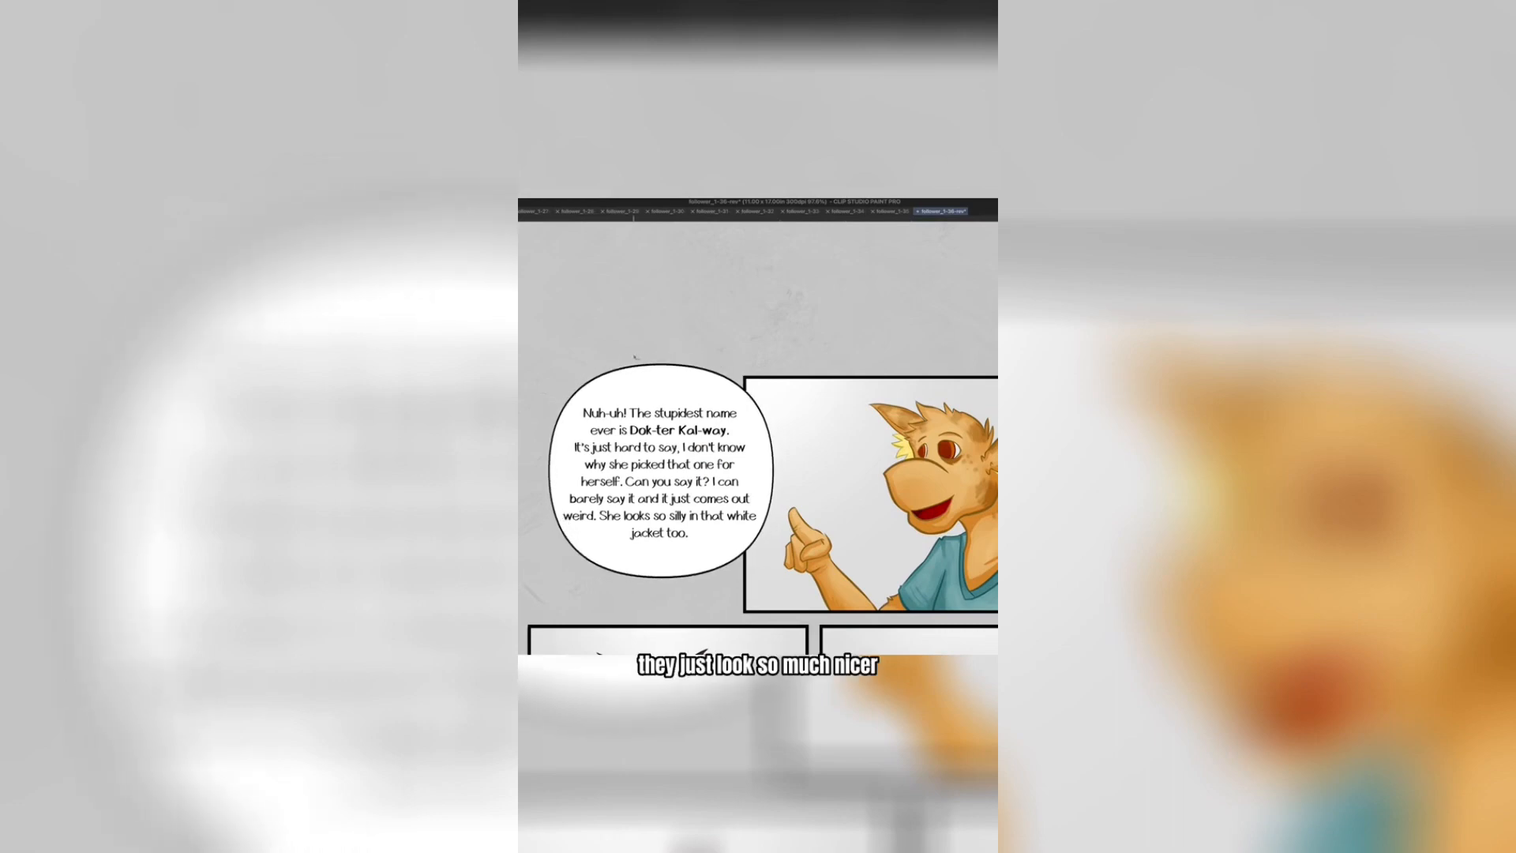
scroll(down, 3)
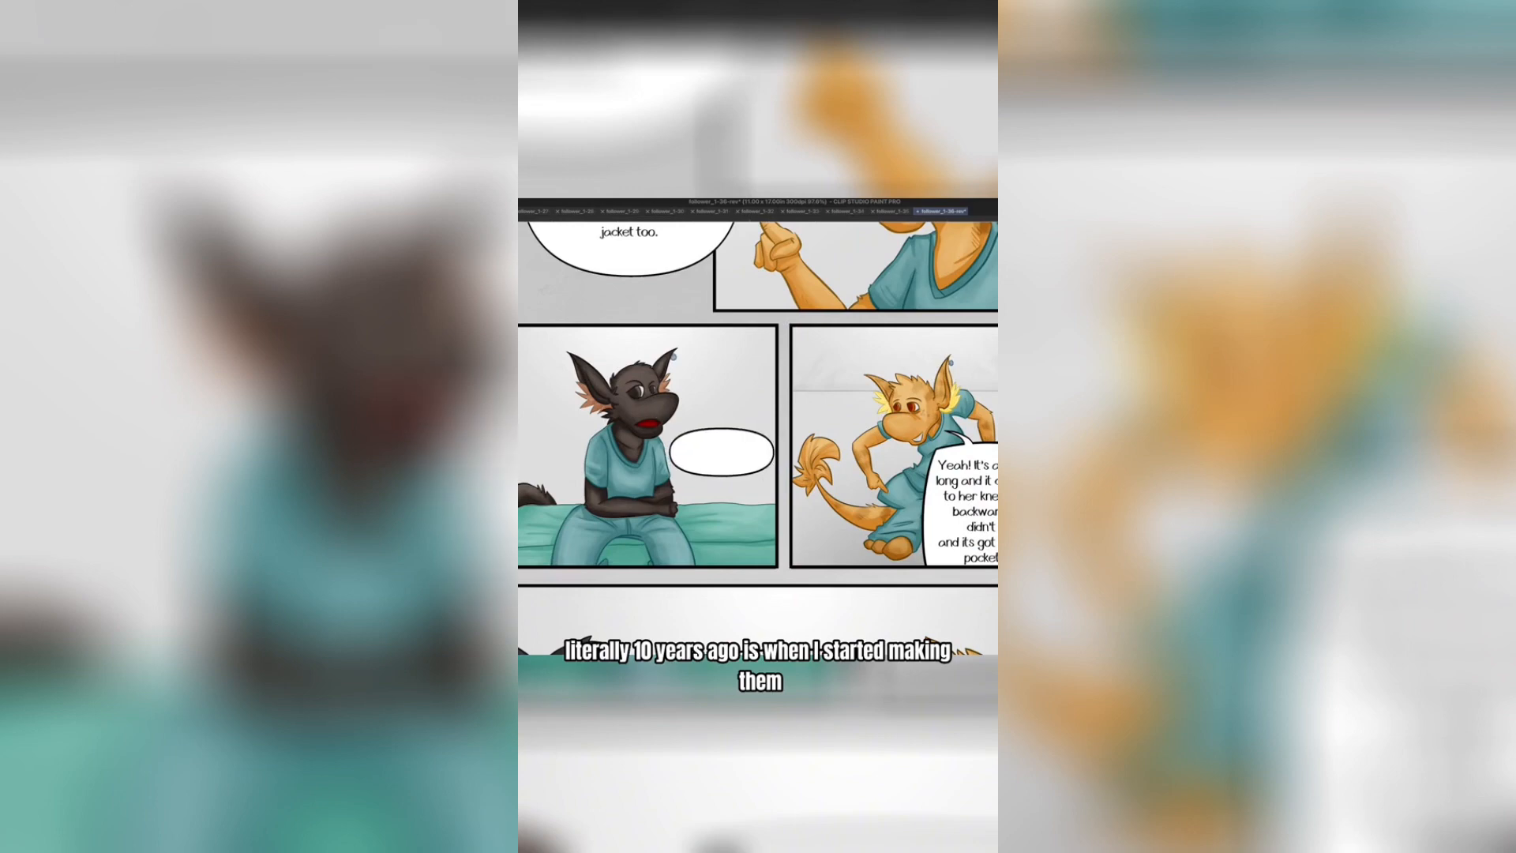
scroll(down, 3)
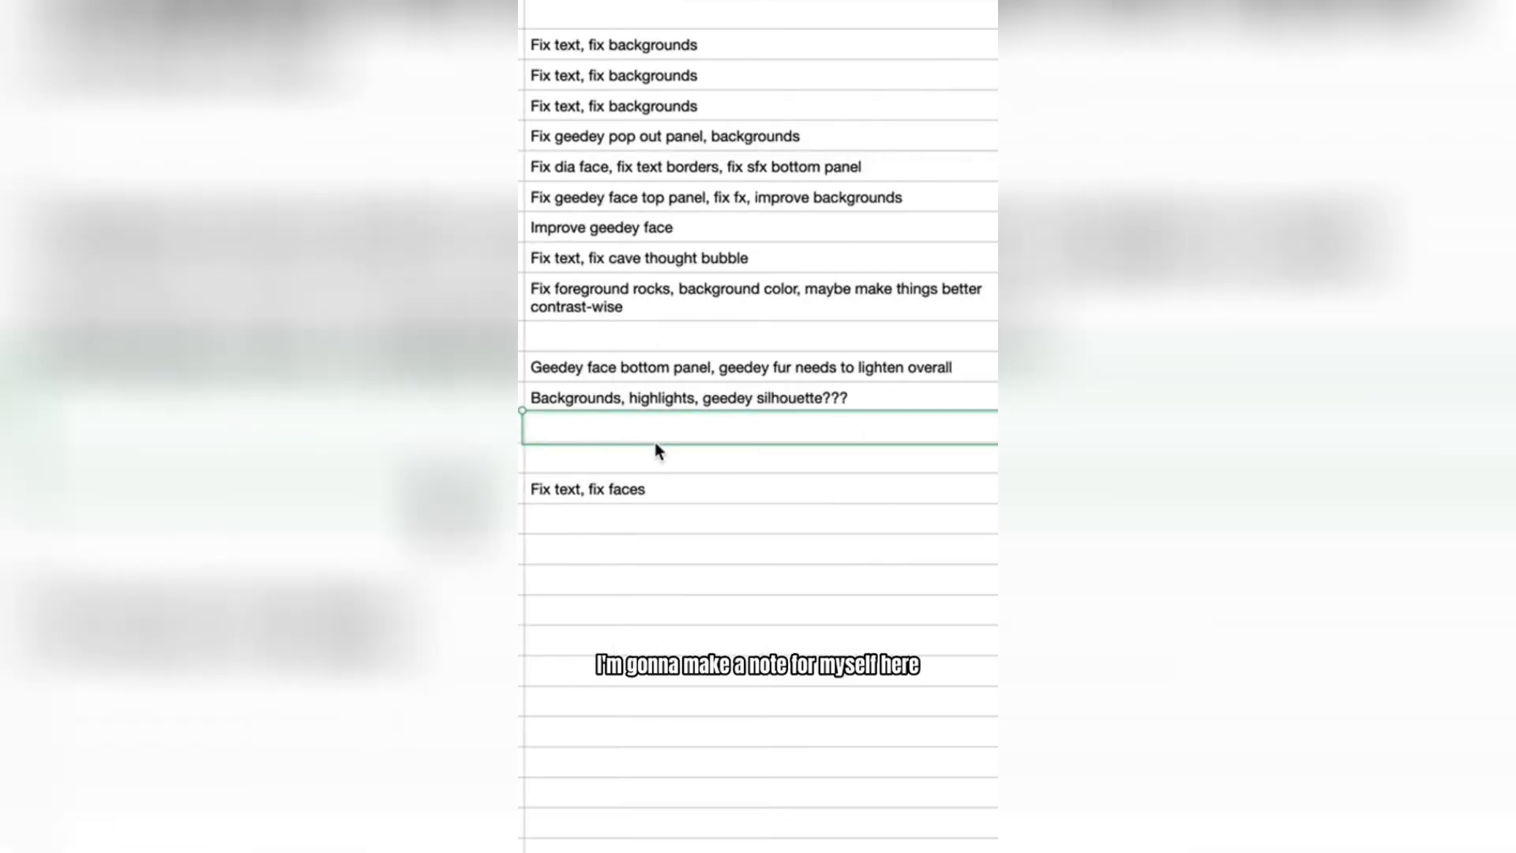
text(fix t)
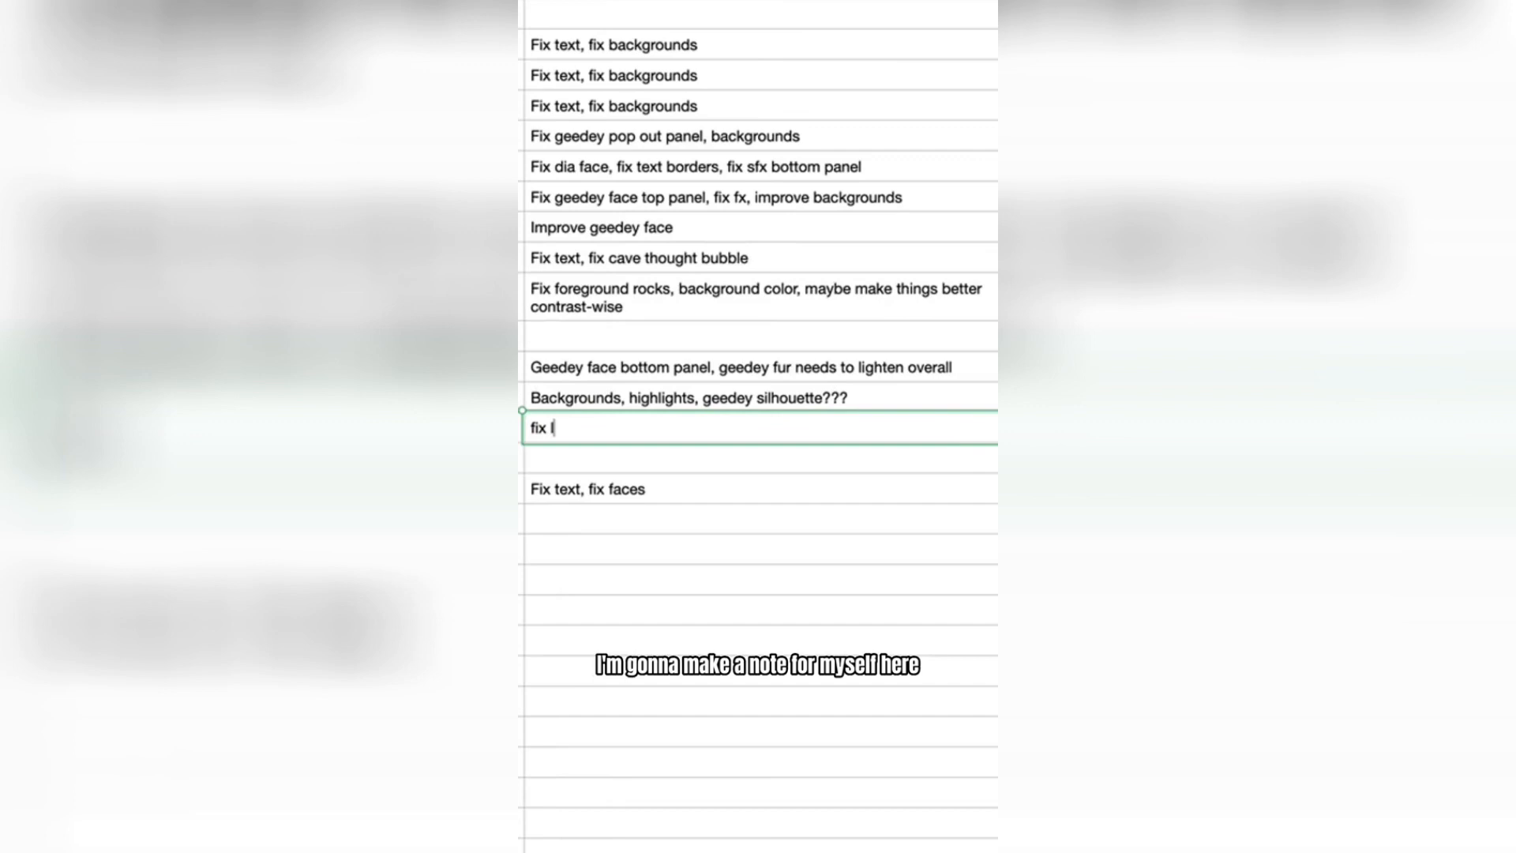
text(Fix lineart so it does)
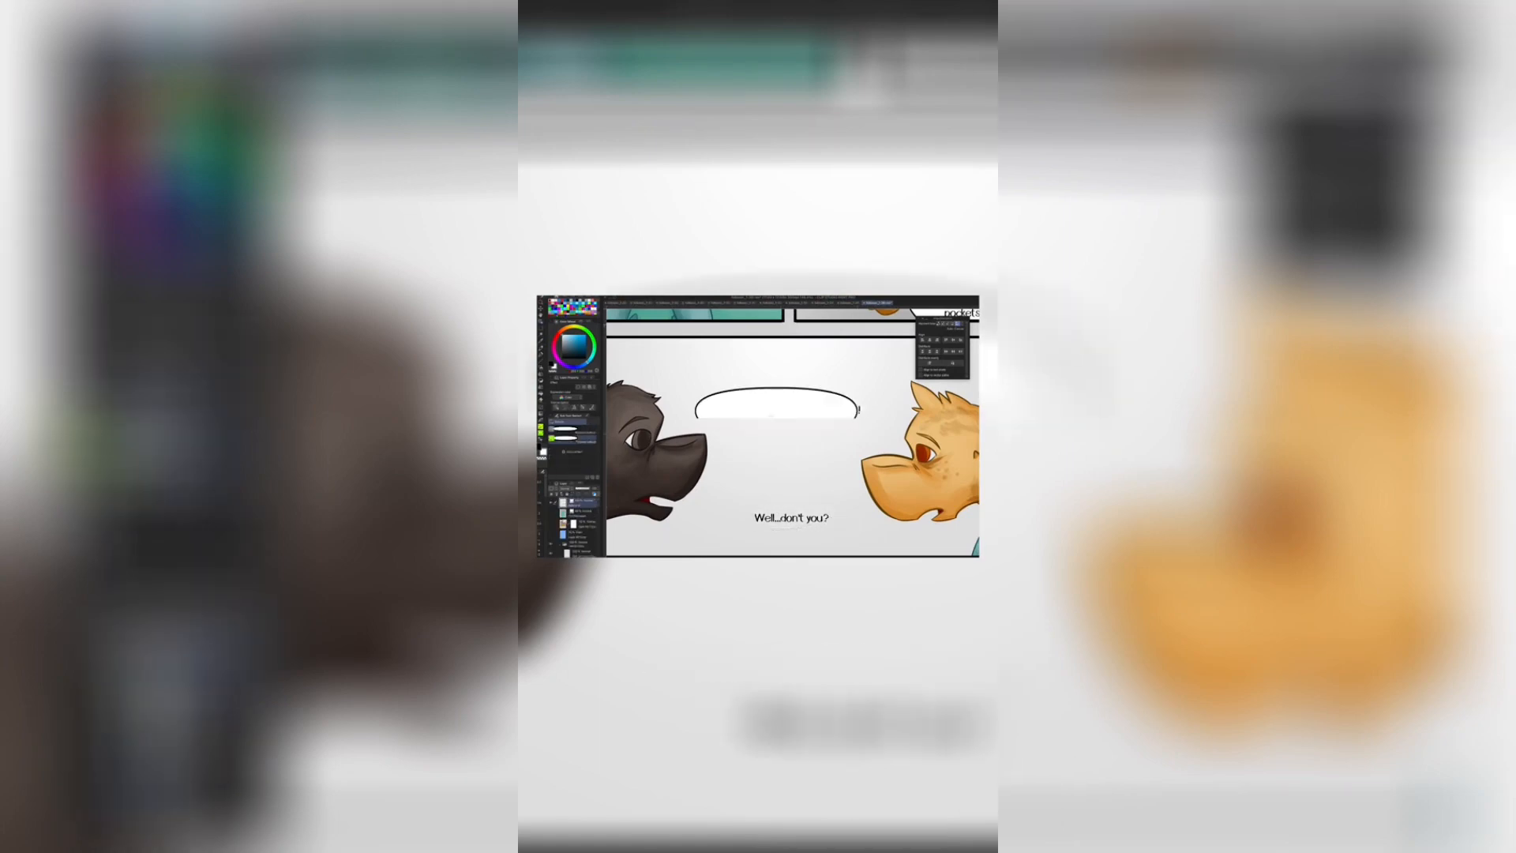
text(You talk with a White Coat?!)
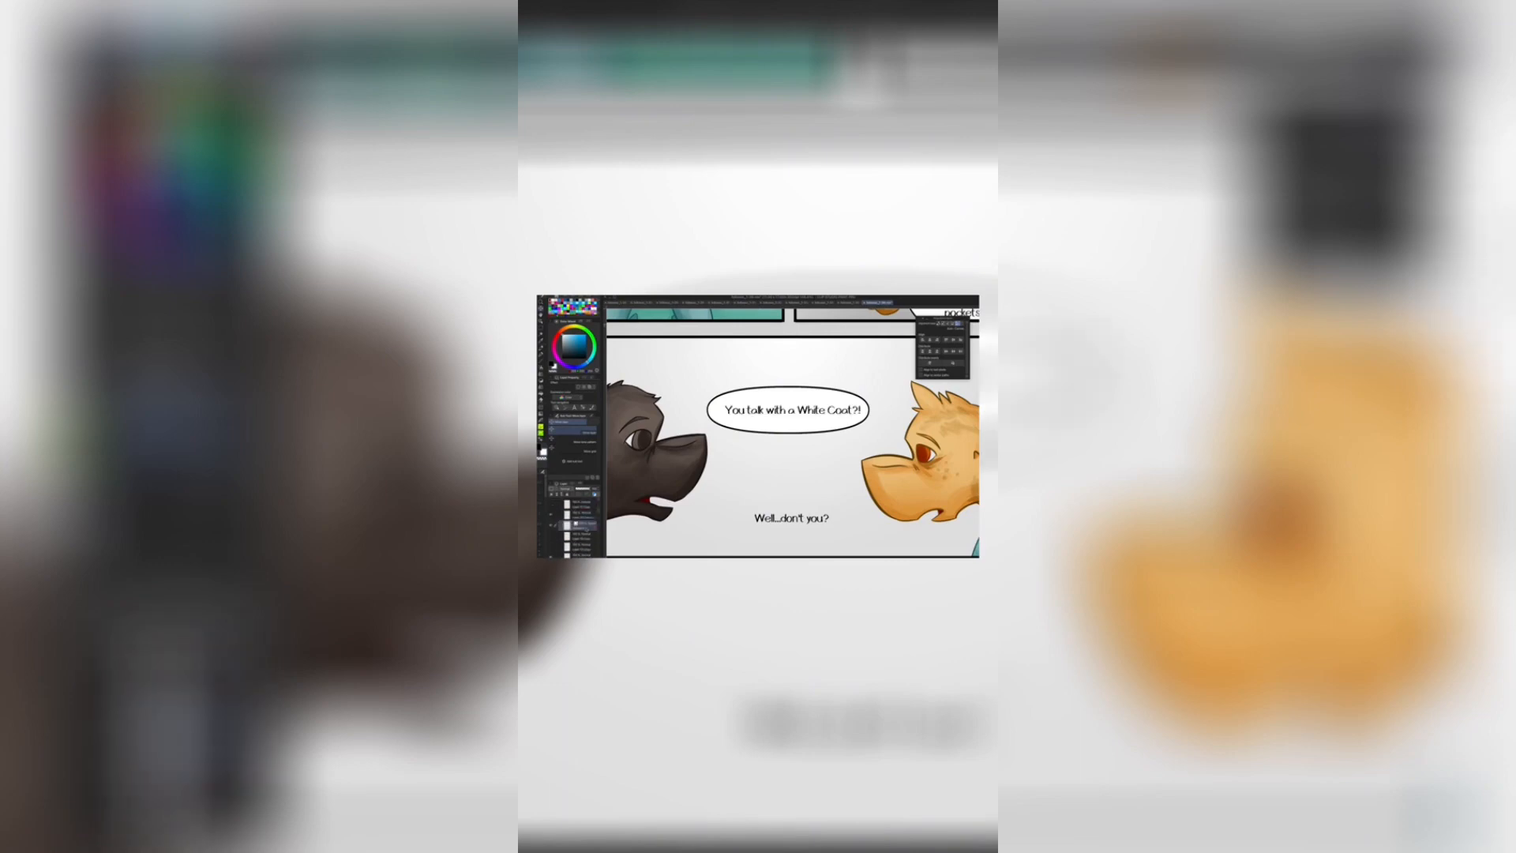